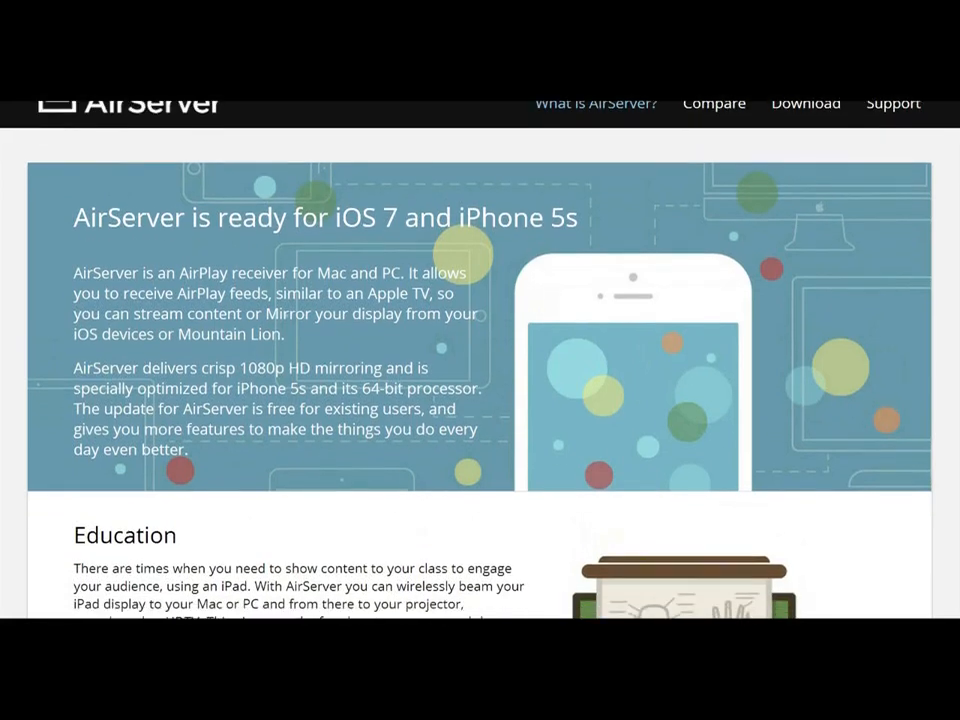
- Scroll through the view and select the mirrored iPad connection in AirServer
scroll("down", 3)
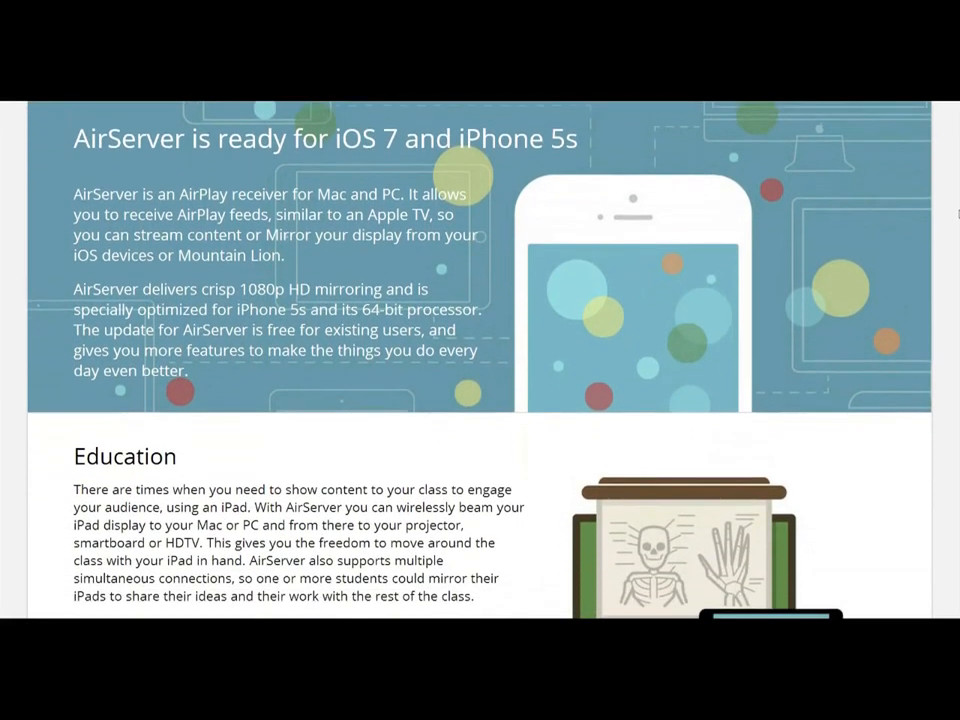
scroll("down", 3)
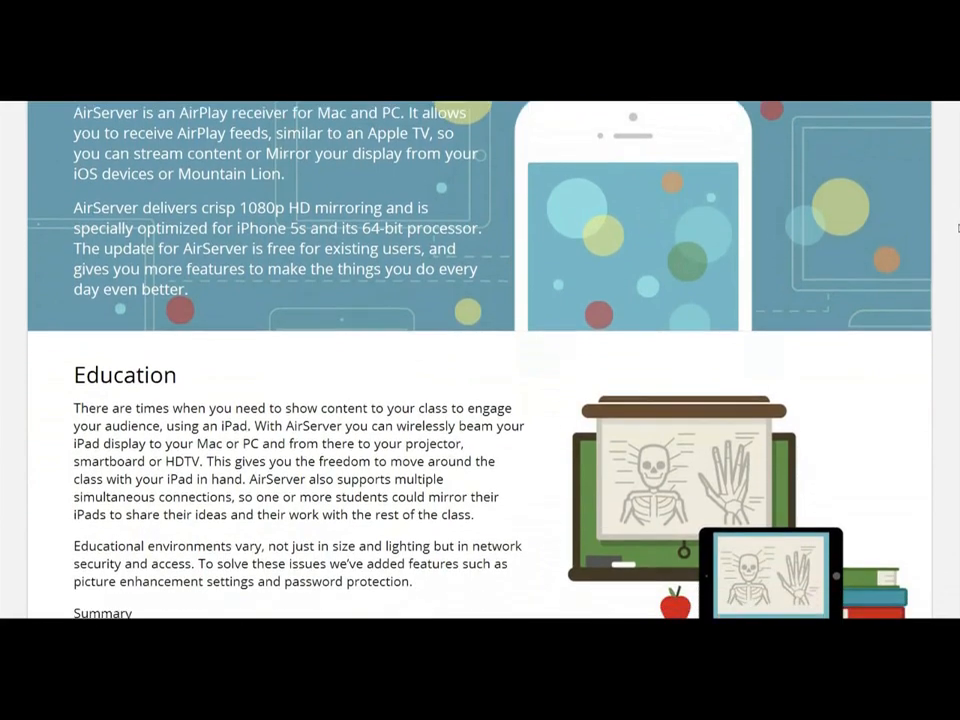
scroll("down", 3)
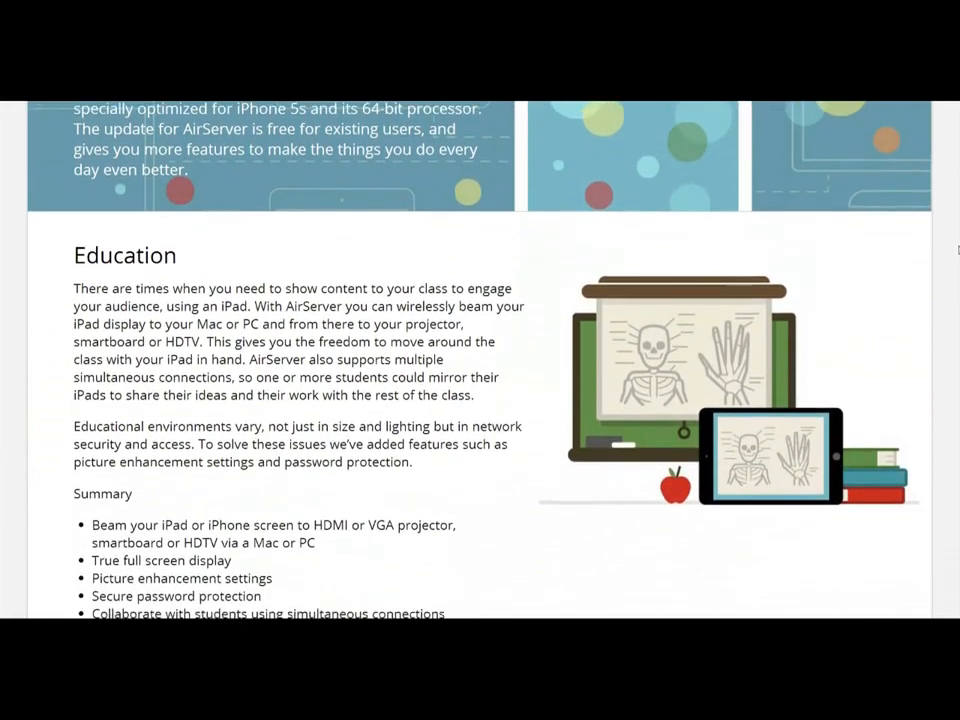
scroll("down", 3)
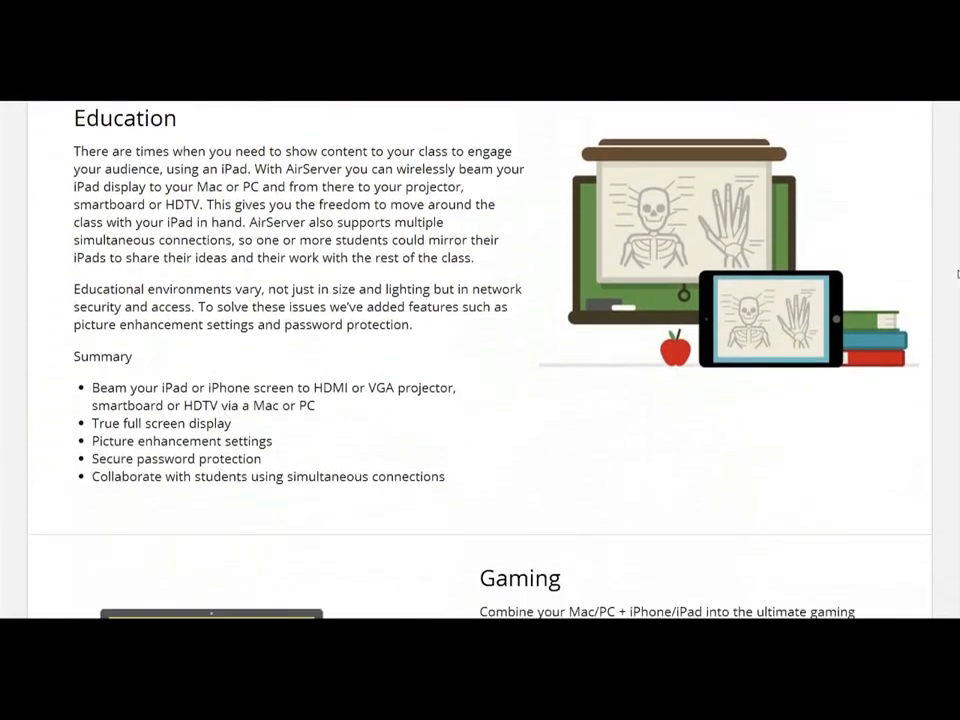
scroll("down", 3)
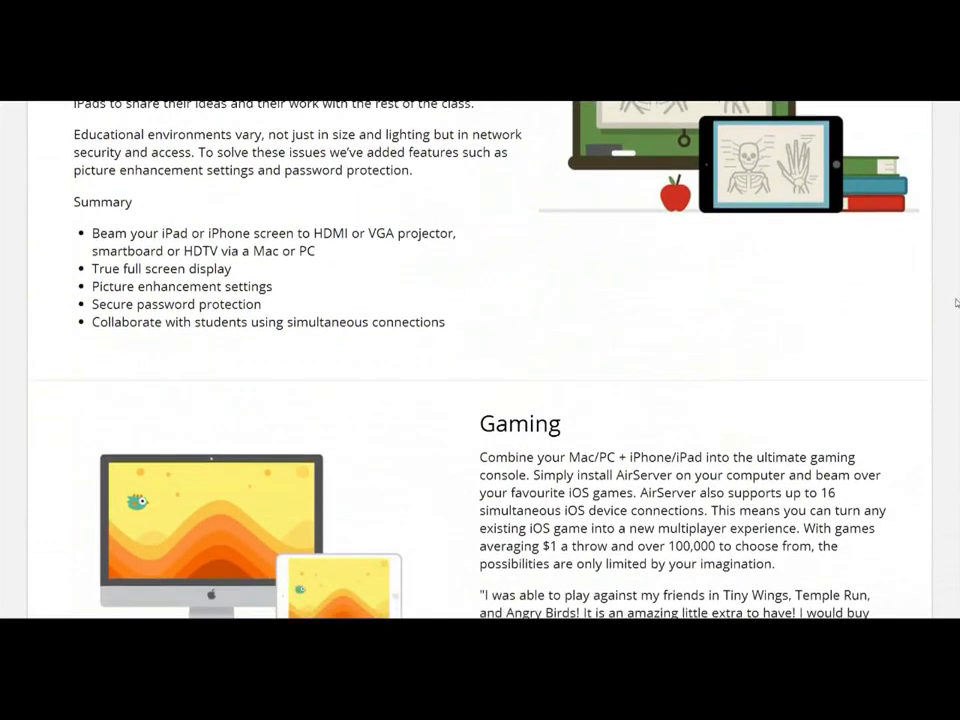
scroll("down", 3)
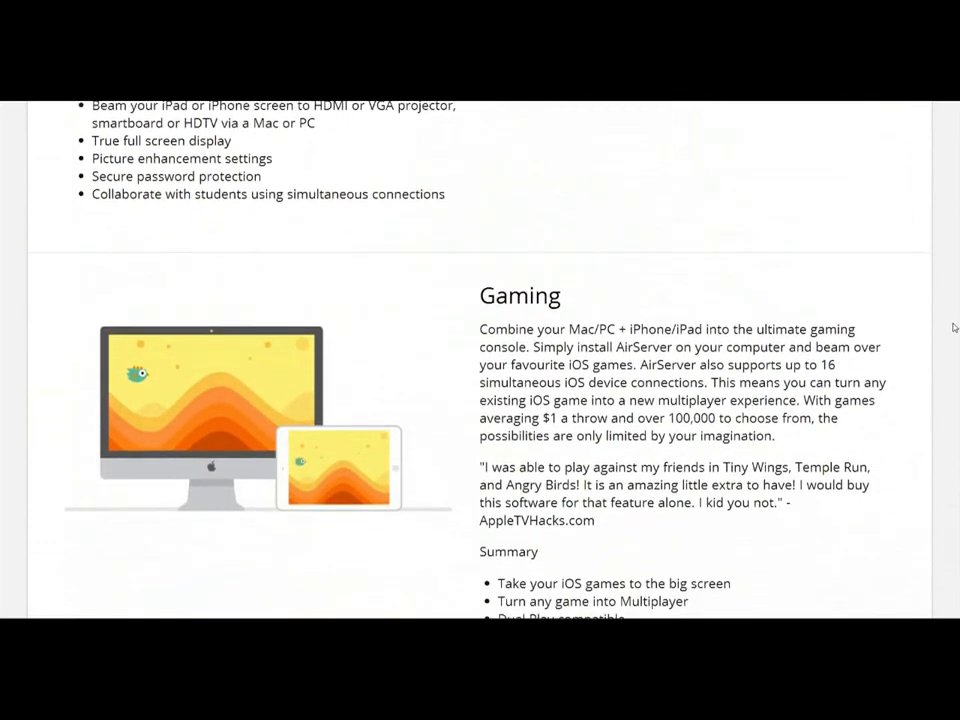
scroll("down", 3)
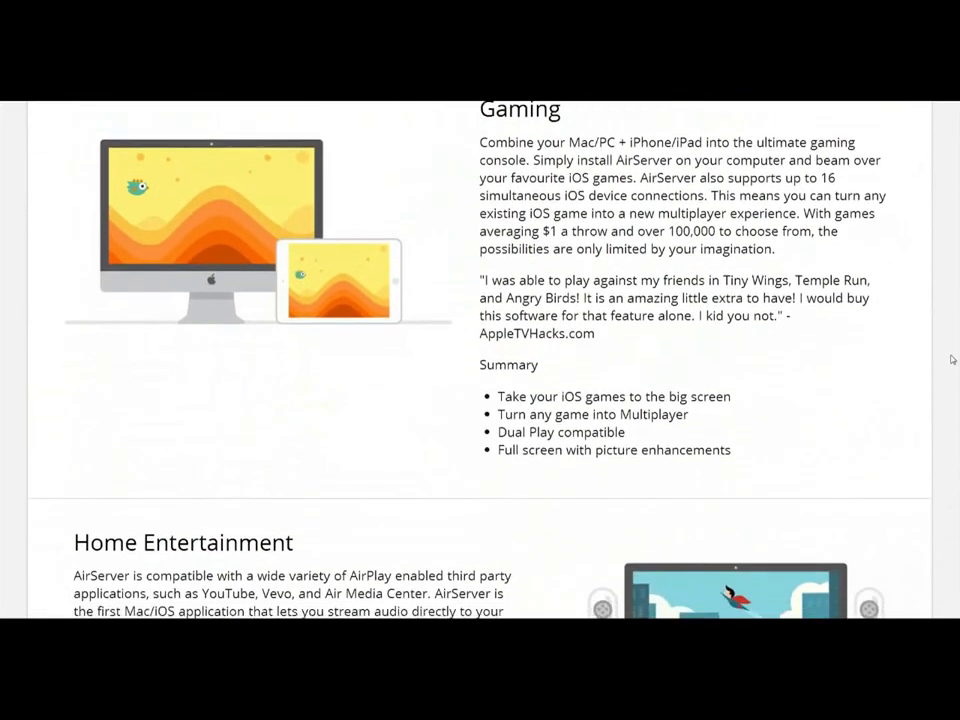
scroll("down", 3)
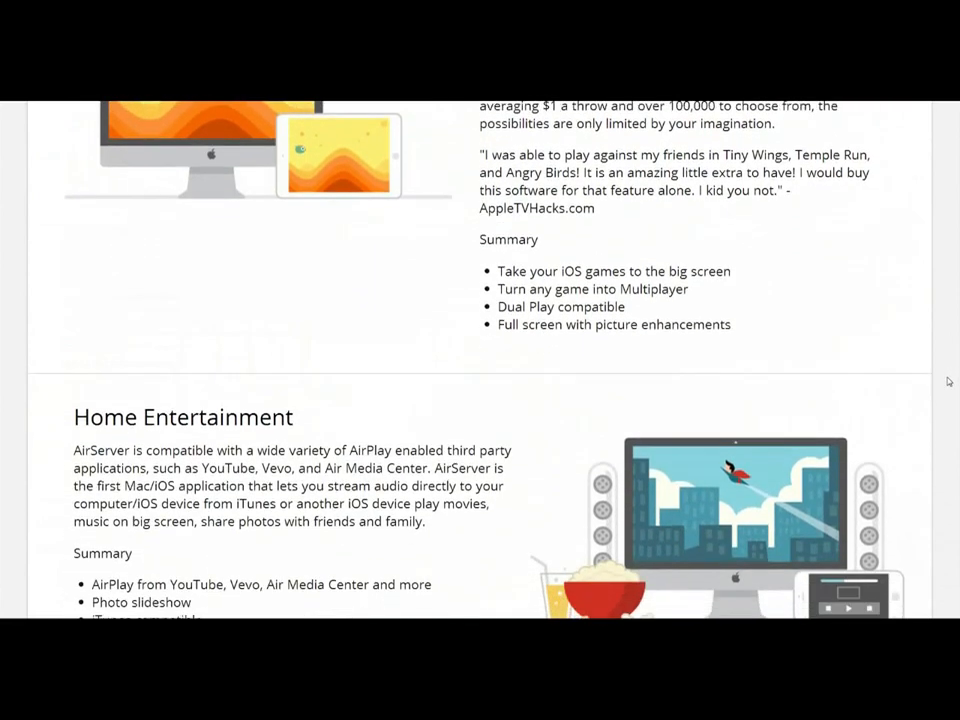
scroll("down", 3)
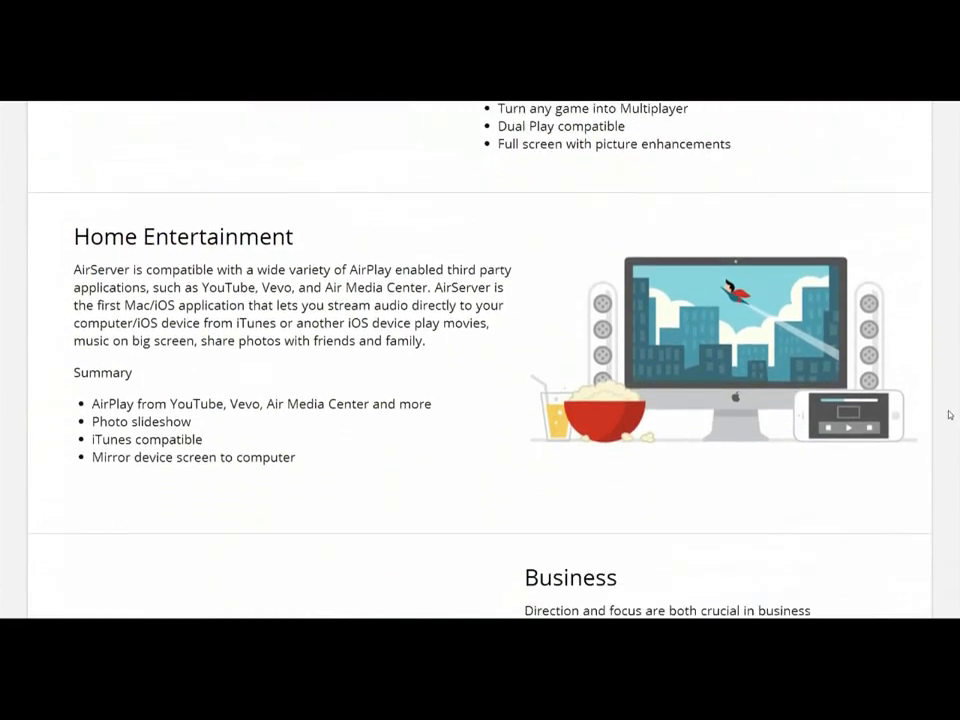
scroll("down", 3)
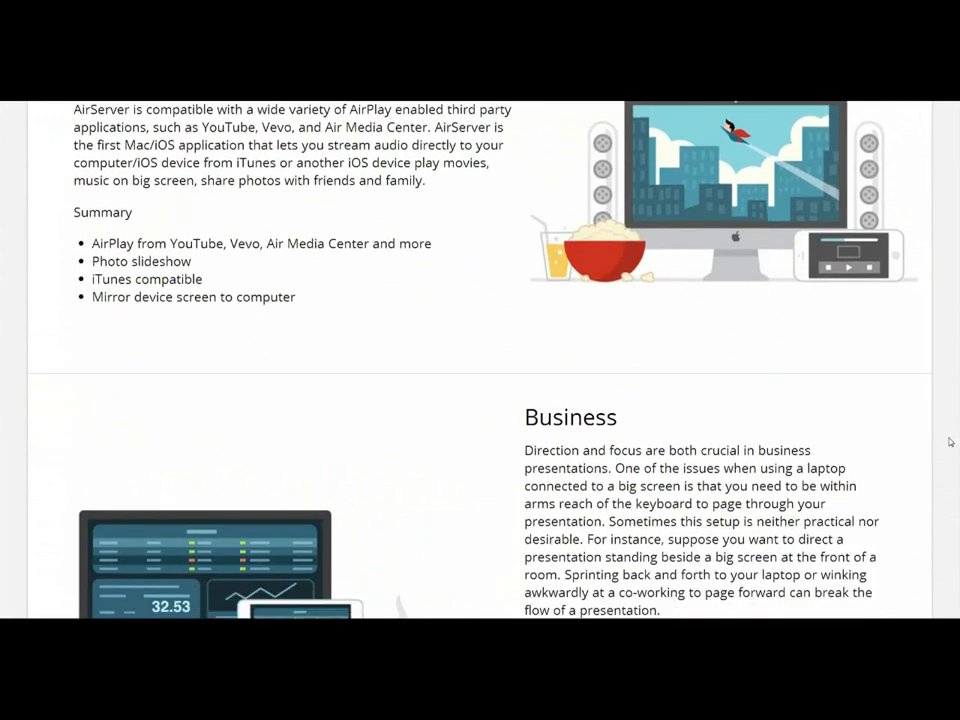
scroll("down", 3)
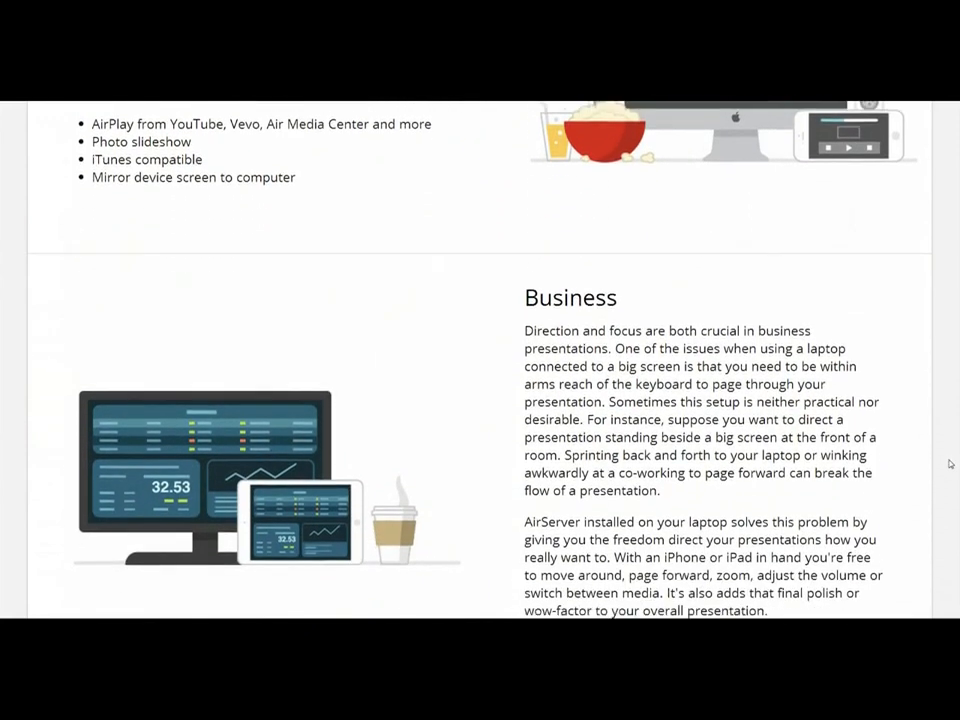
scroll("down", 3)
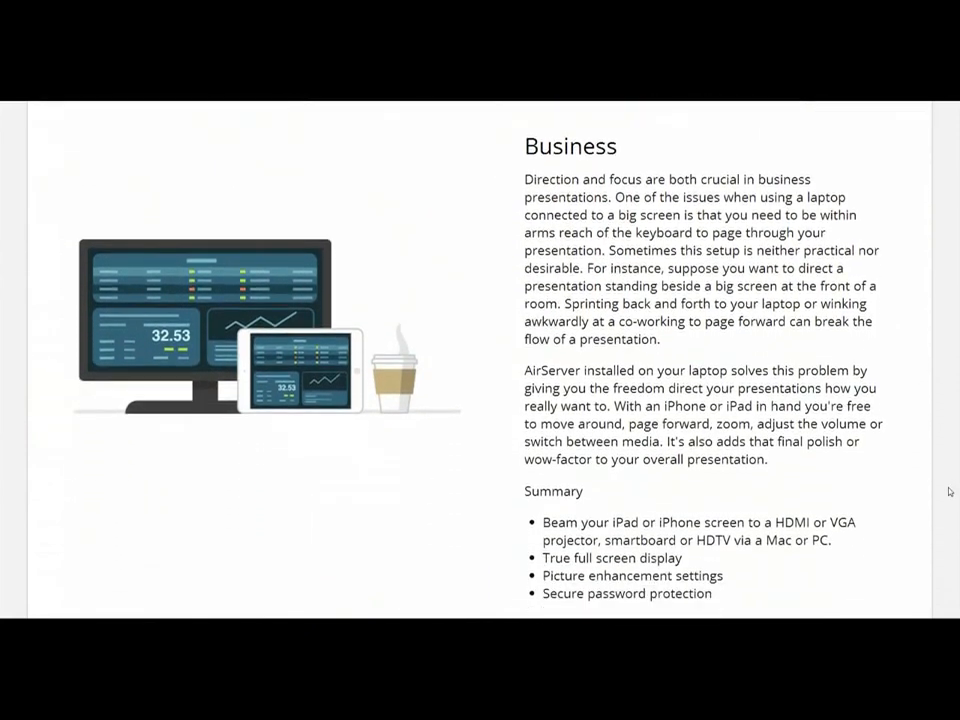
scroll("down", 3)
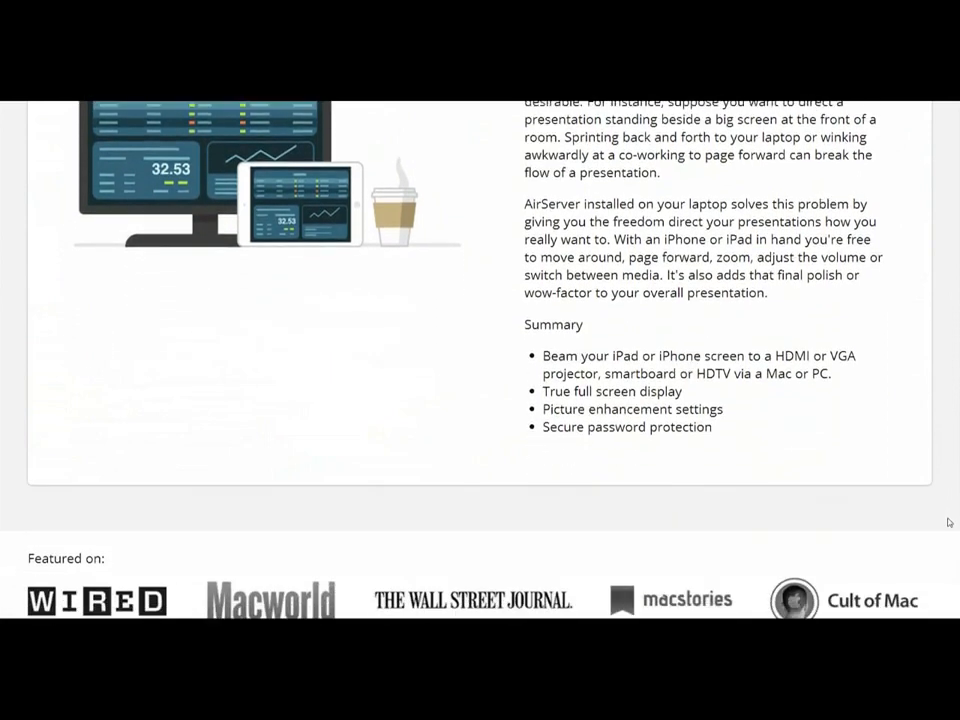
scroll("down", 3)
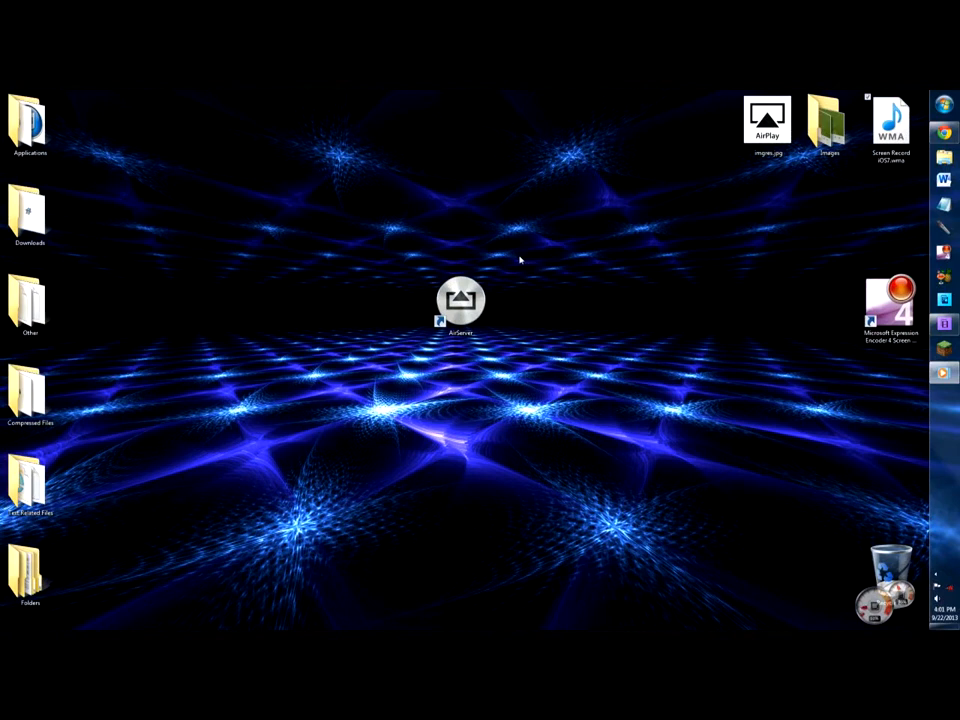
mouse_move(468, 266)
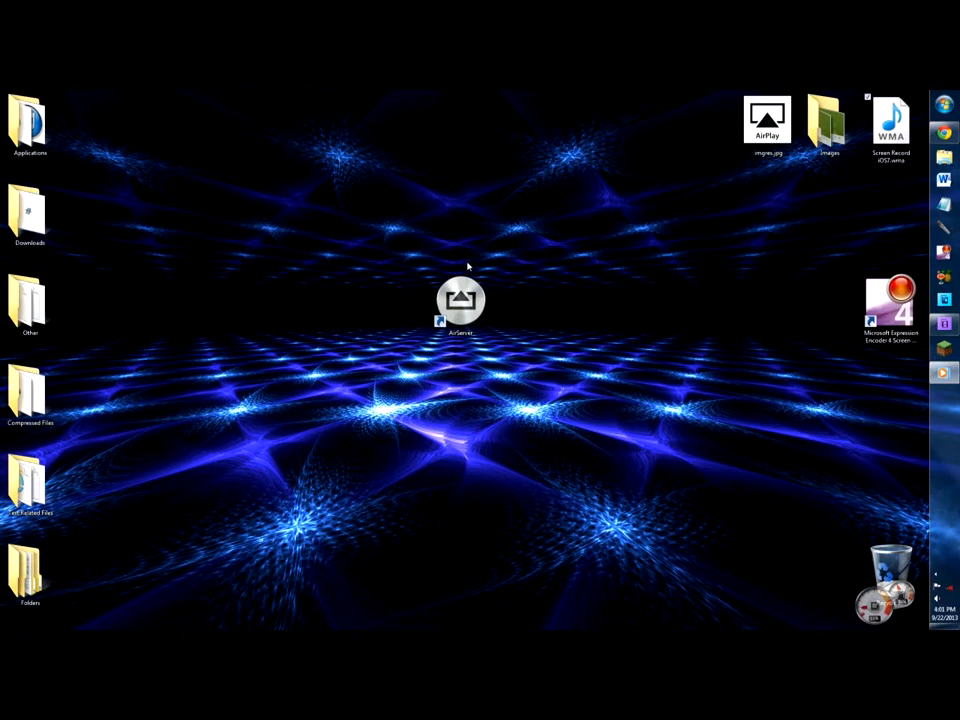
mouse_move(460, 268)
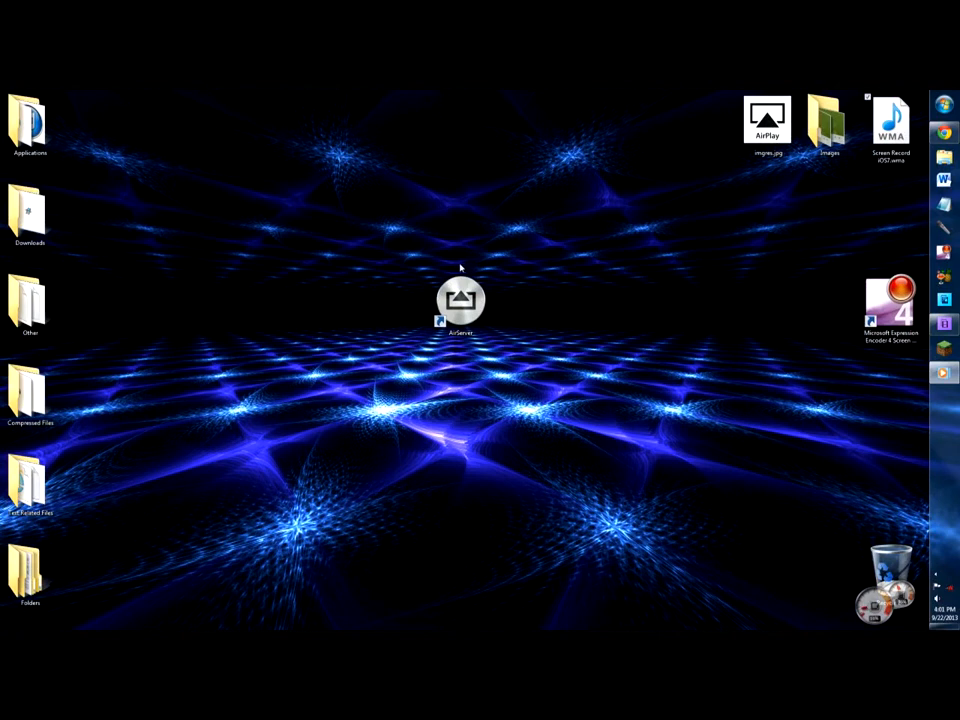
mouse_move(448, 272)
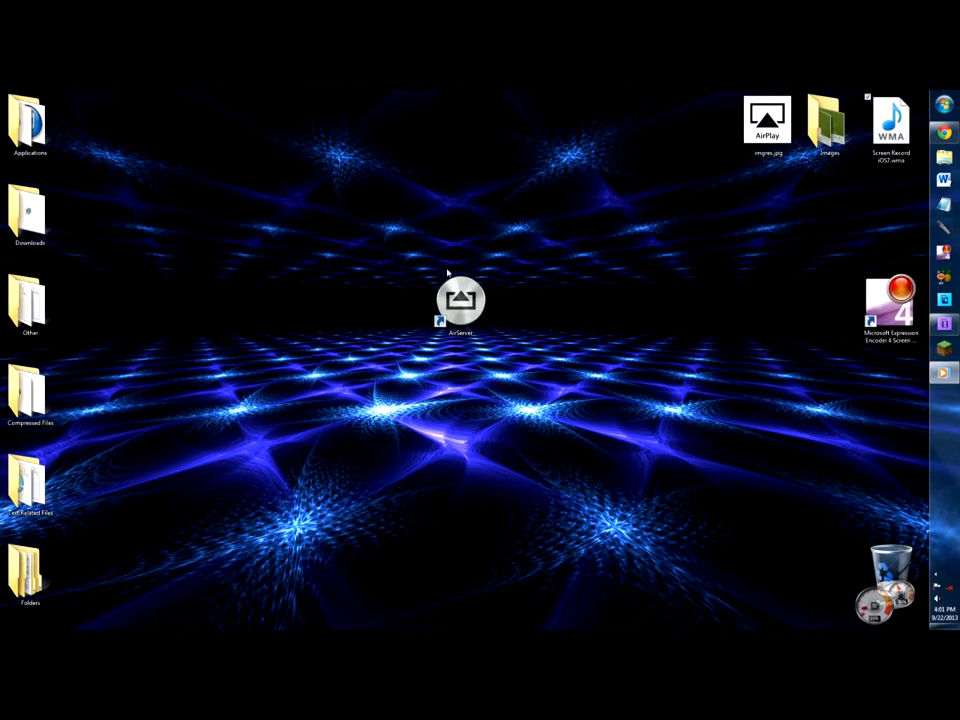
mouse_move(624, 456)
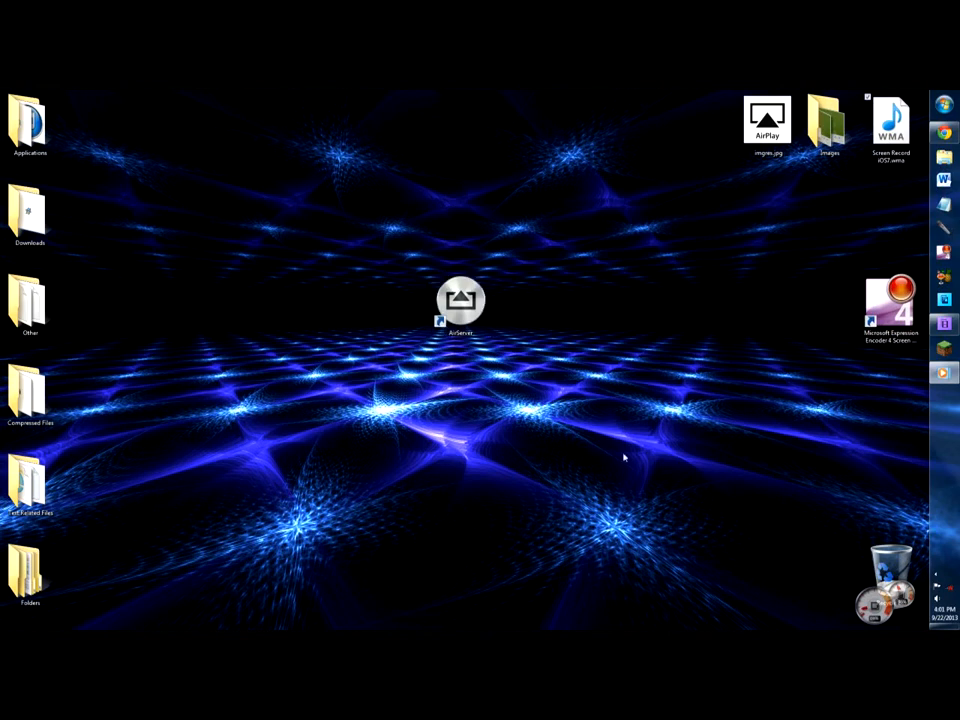
left_click(936, 578)
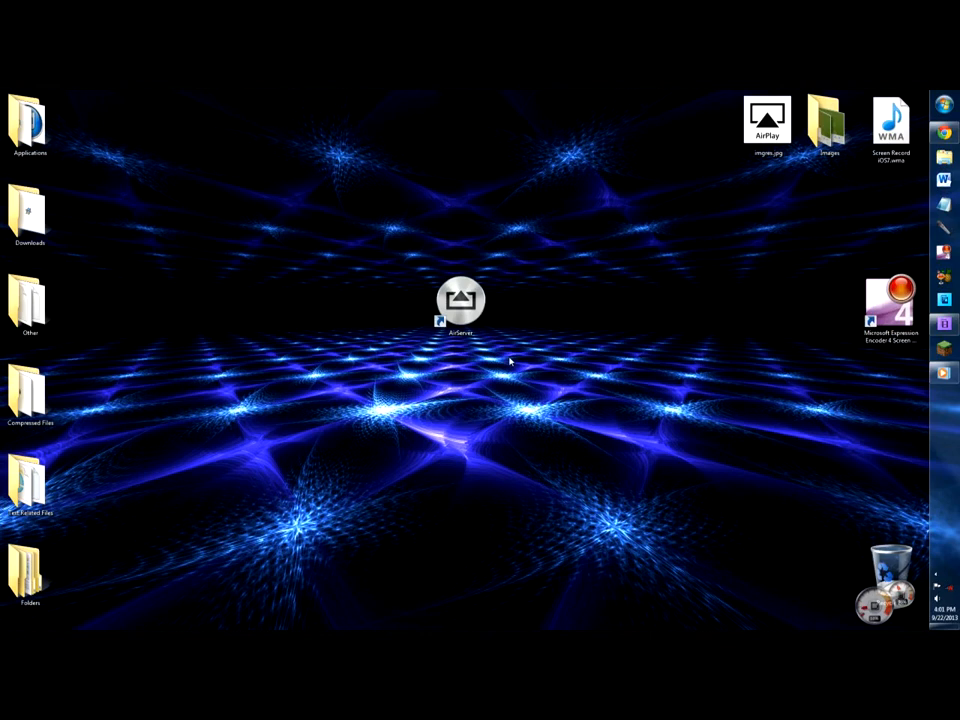
left_click(460, 300)
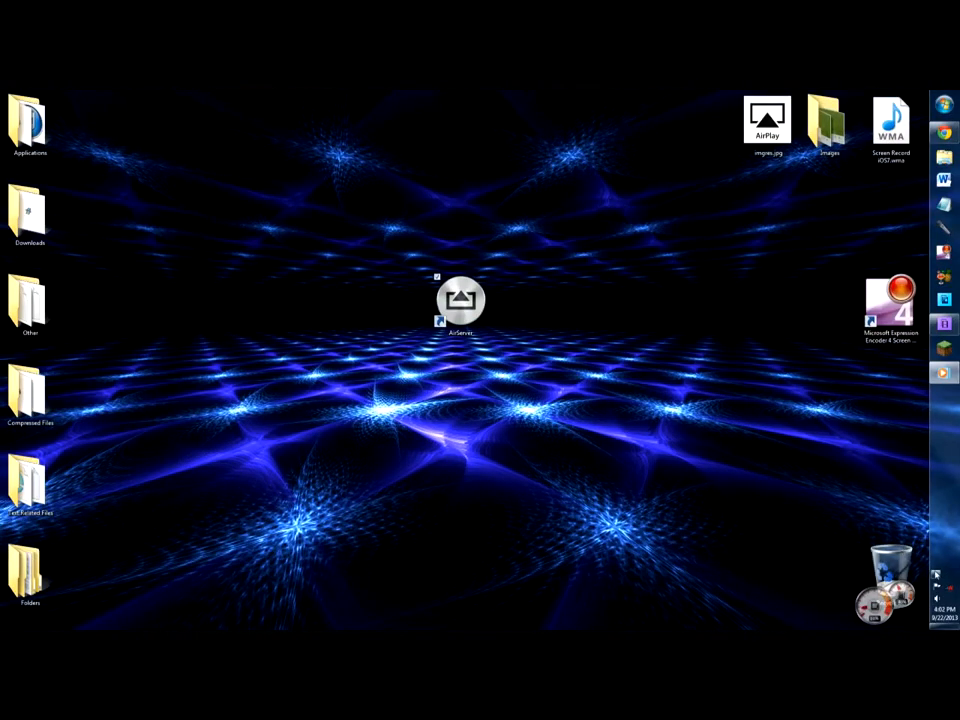
mouse_move(936, 580)
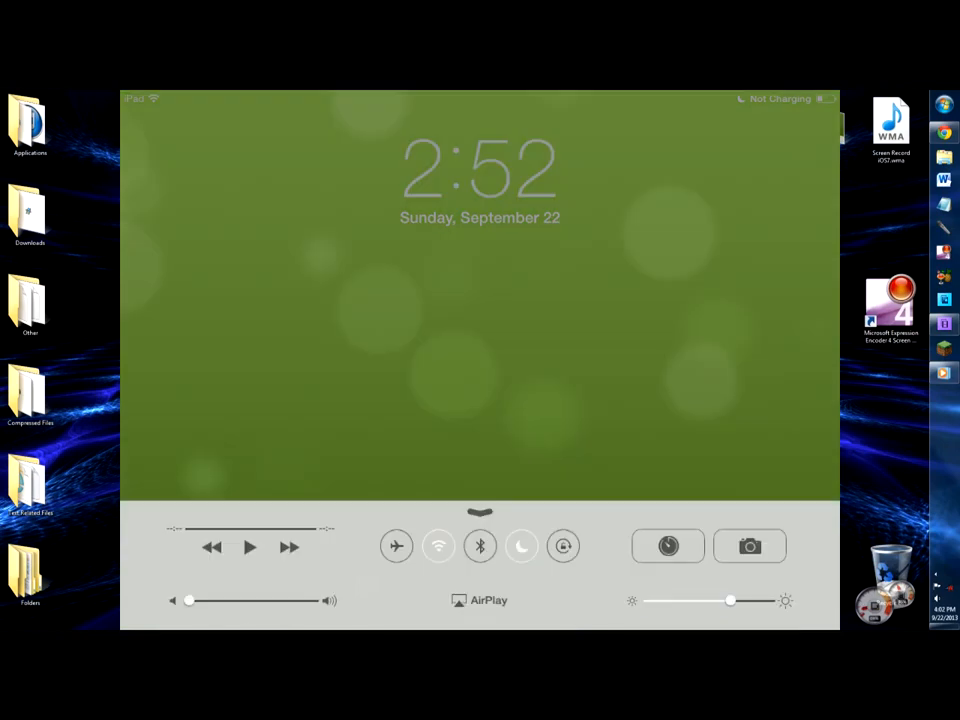
left_click(480, 600)
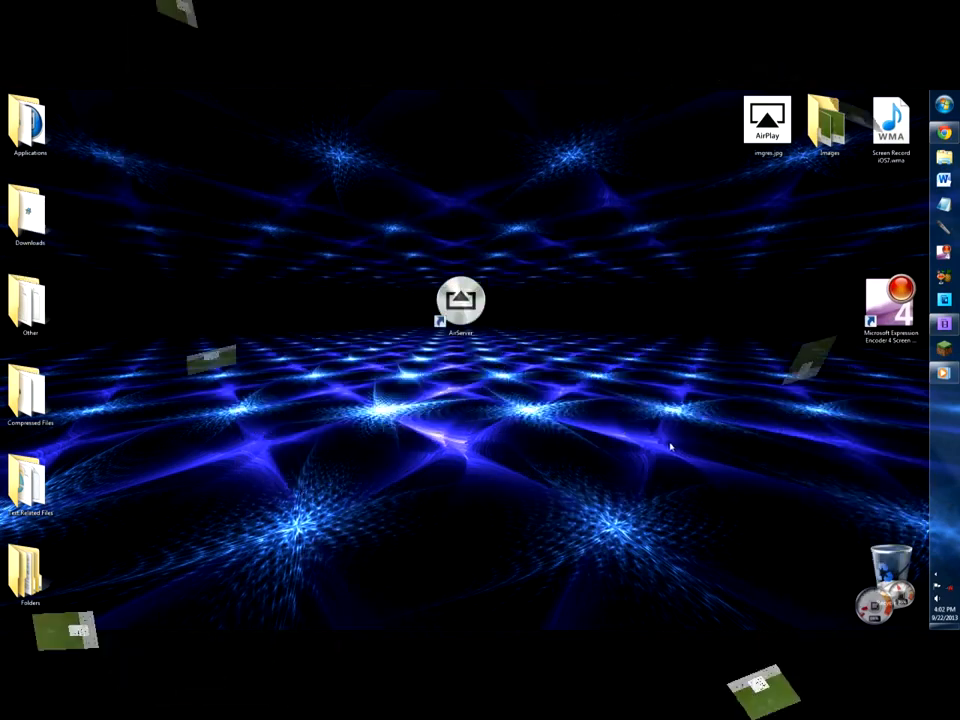
- Show the mirrored iPad screen as a window, briefly checking the File menu
double_click(460, 300)
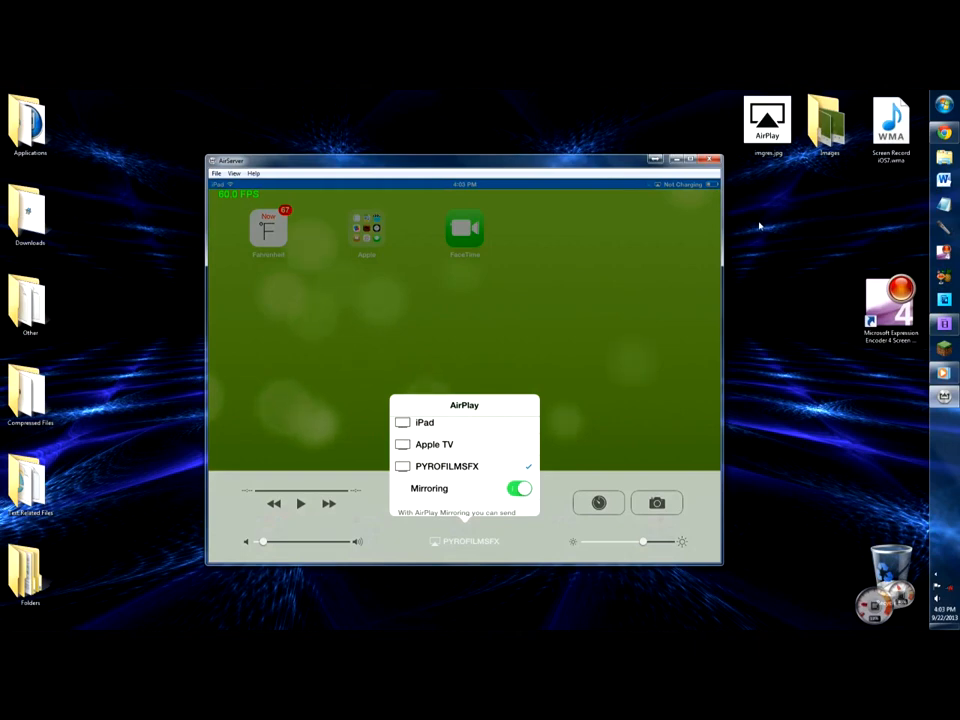
left_click(216, 172)
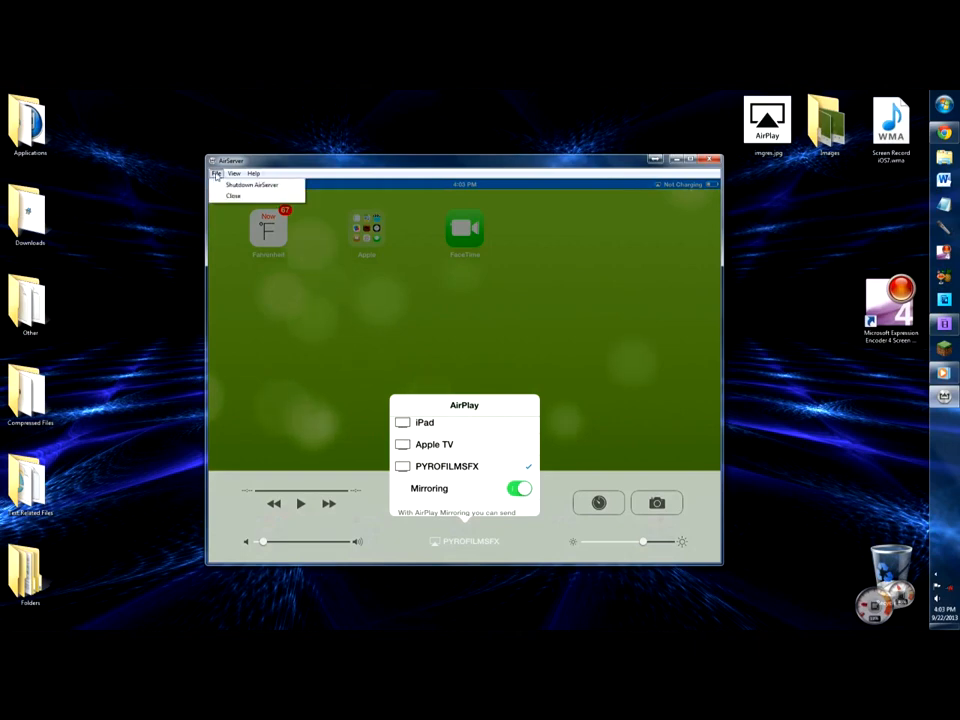
left_click(234, 172)
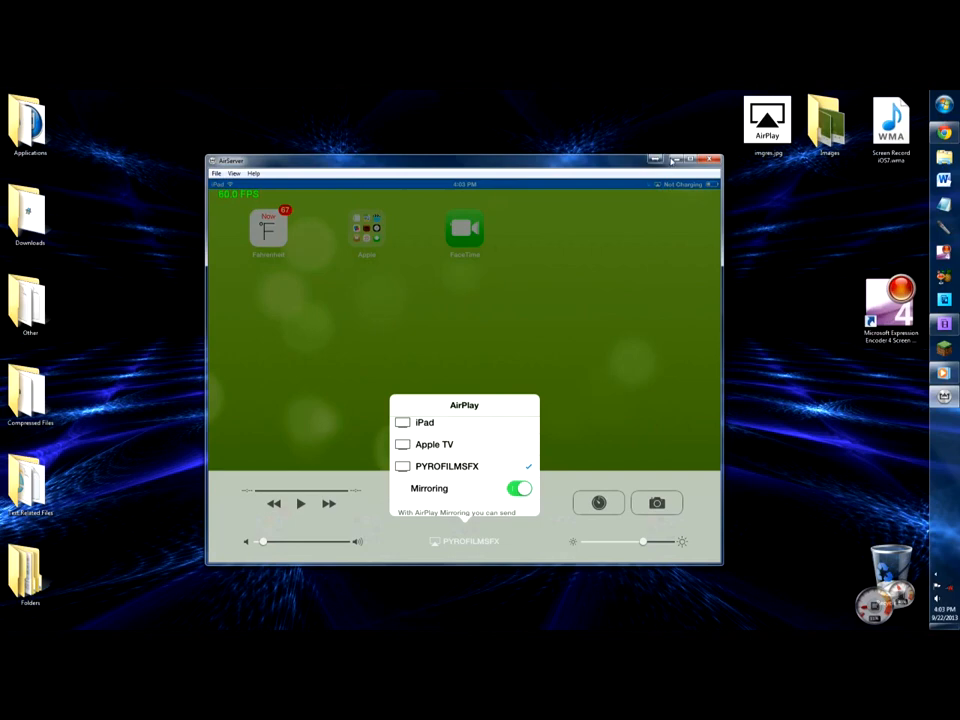
mouse_move(872, 224)
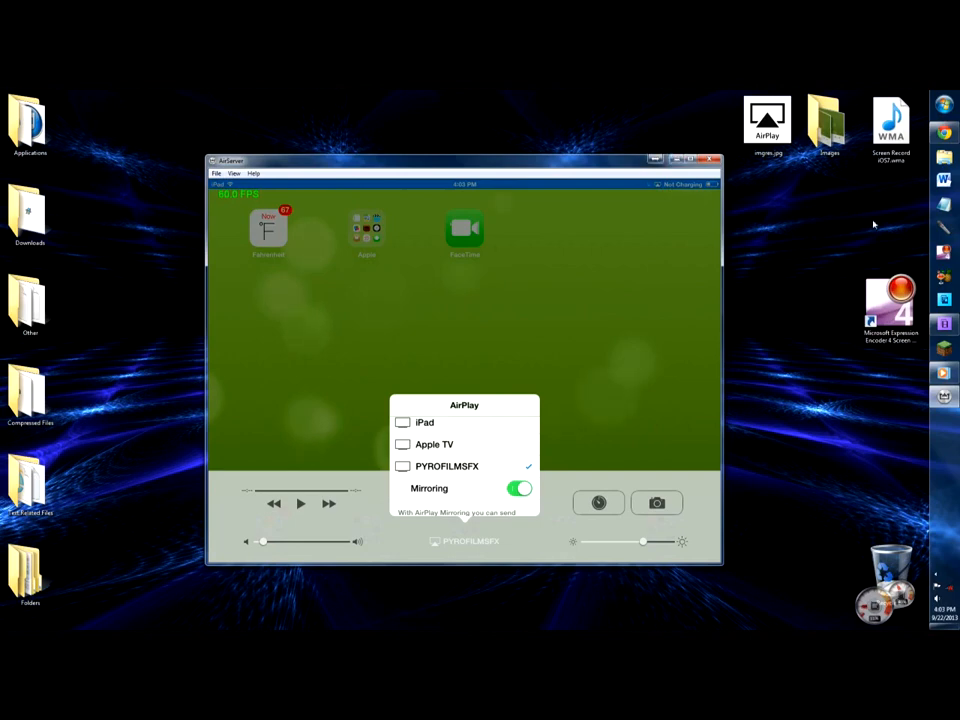
mouse_move(830, 300)
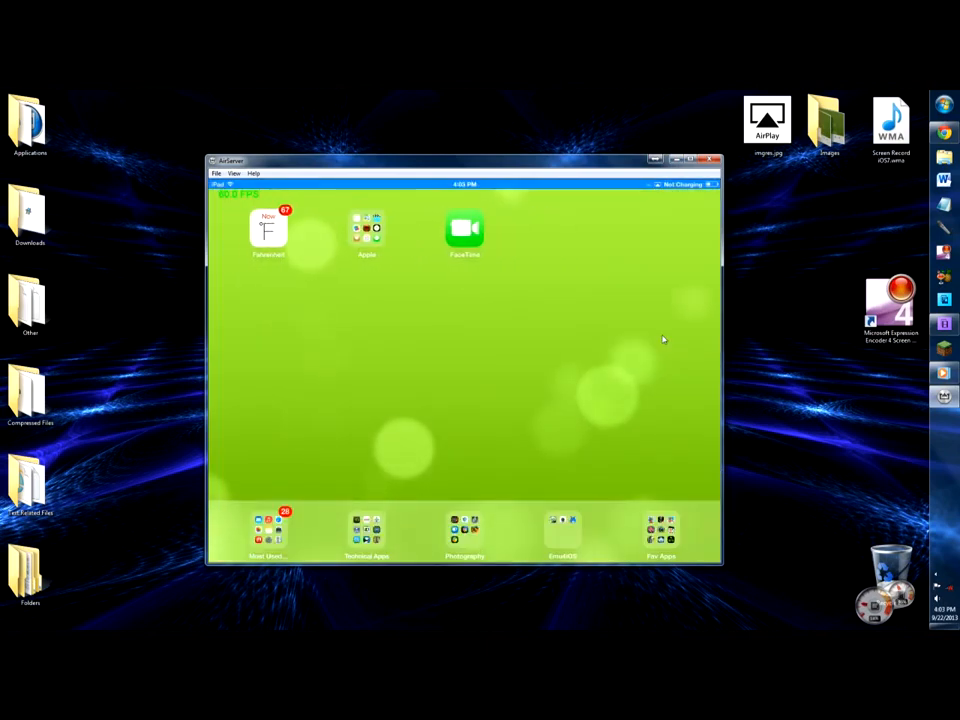
mouse_move(776, 412)
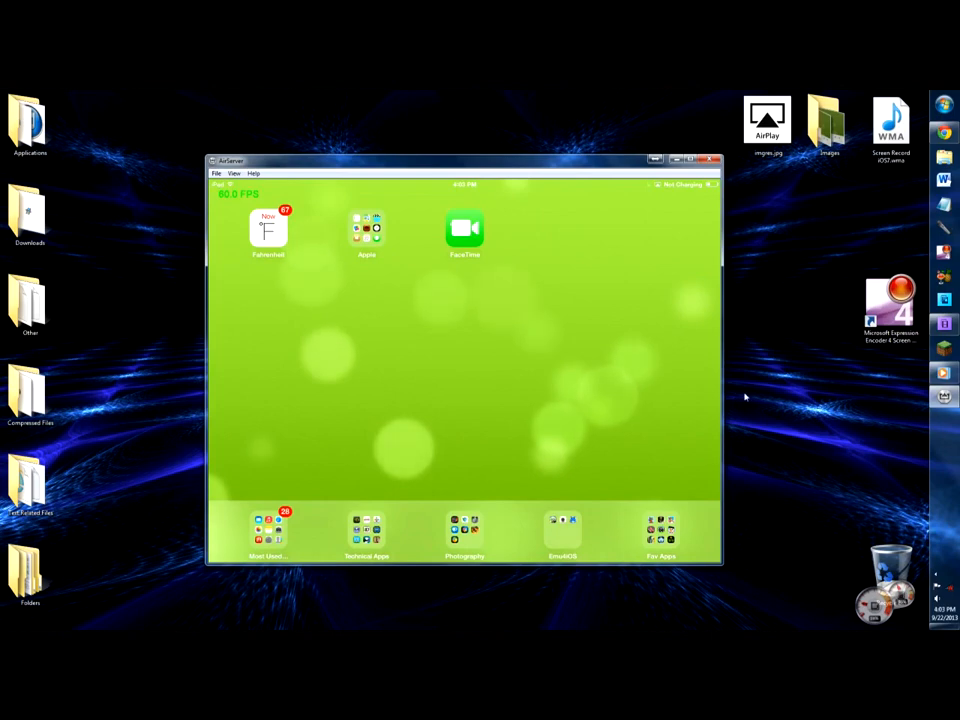
mouse_move(856, 270)
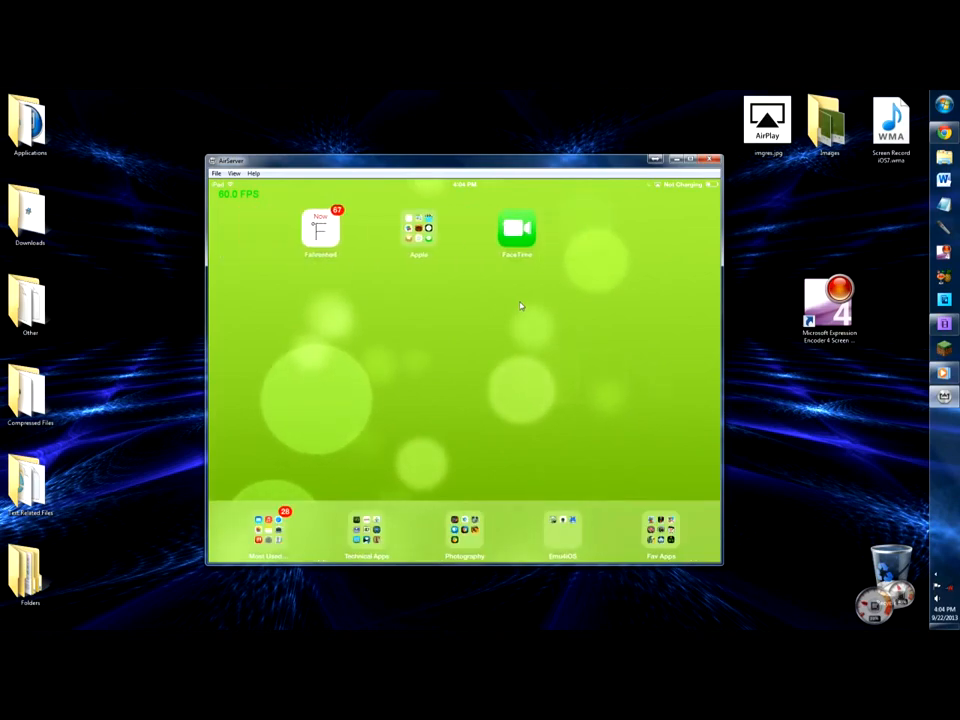
- Open the Photography folder in the mirrored iPad's dock
left_click(464, 530)
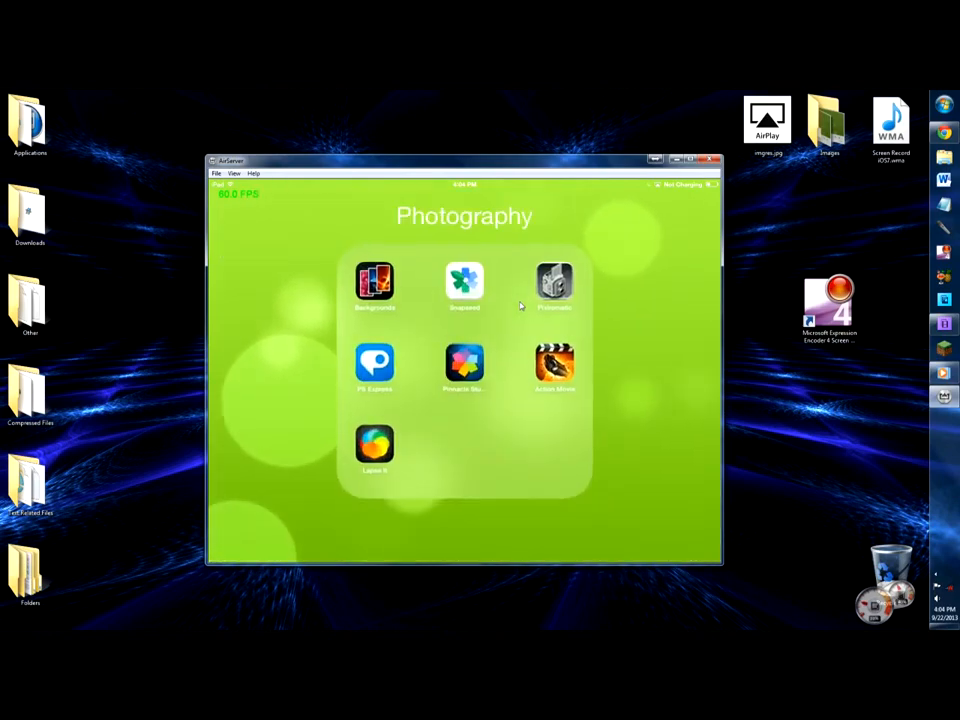